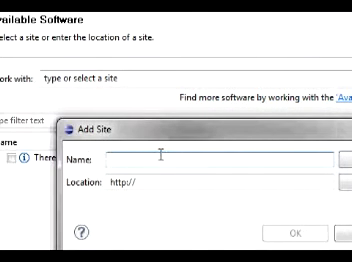
Add a software update site named Scala for installing the Scala plugin.
{"action": "type", "text": "Scala"}
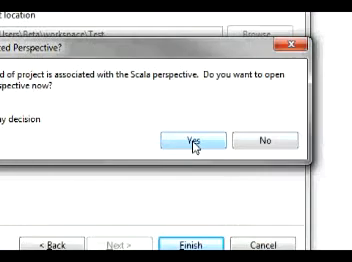
Confirm switching the workbench to the Scala perspective for the new project.
{"action": "left_click", "coordinate": [212, 134]}
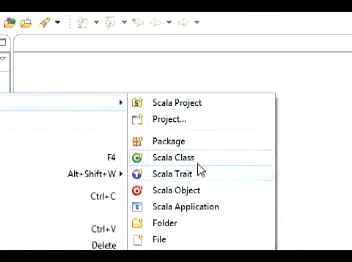
Create a new Scala object named Test in the project, opening Test.scala.
{"action": "left_click", "coordinate": [172, 188]}
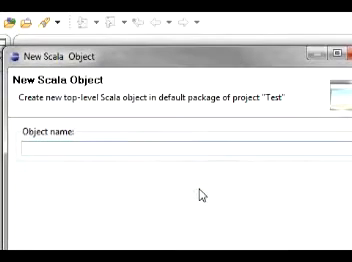
{"action": "type", "text": "Test"}
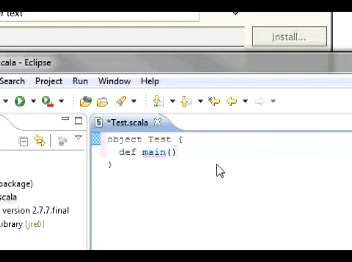
Write def main(args: Array[String]) { println("Hello, World") } inside object Test.
{"action": "type", "text": "args: Array[String"}
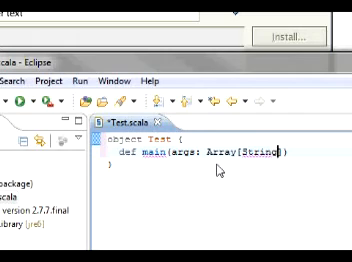
{"action": "type", "text": "{"}
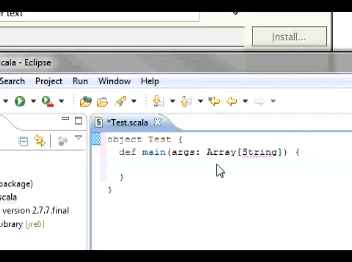
{"action": "type", "text": "println()"}
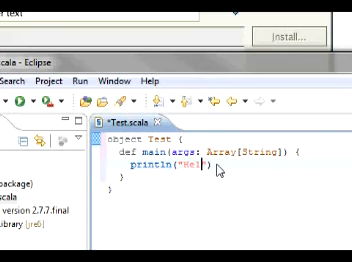
{"action": "type", "text": "o, World"}
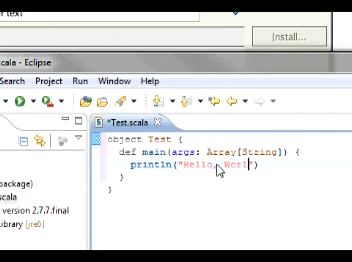